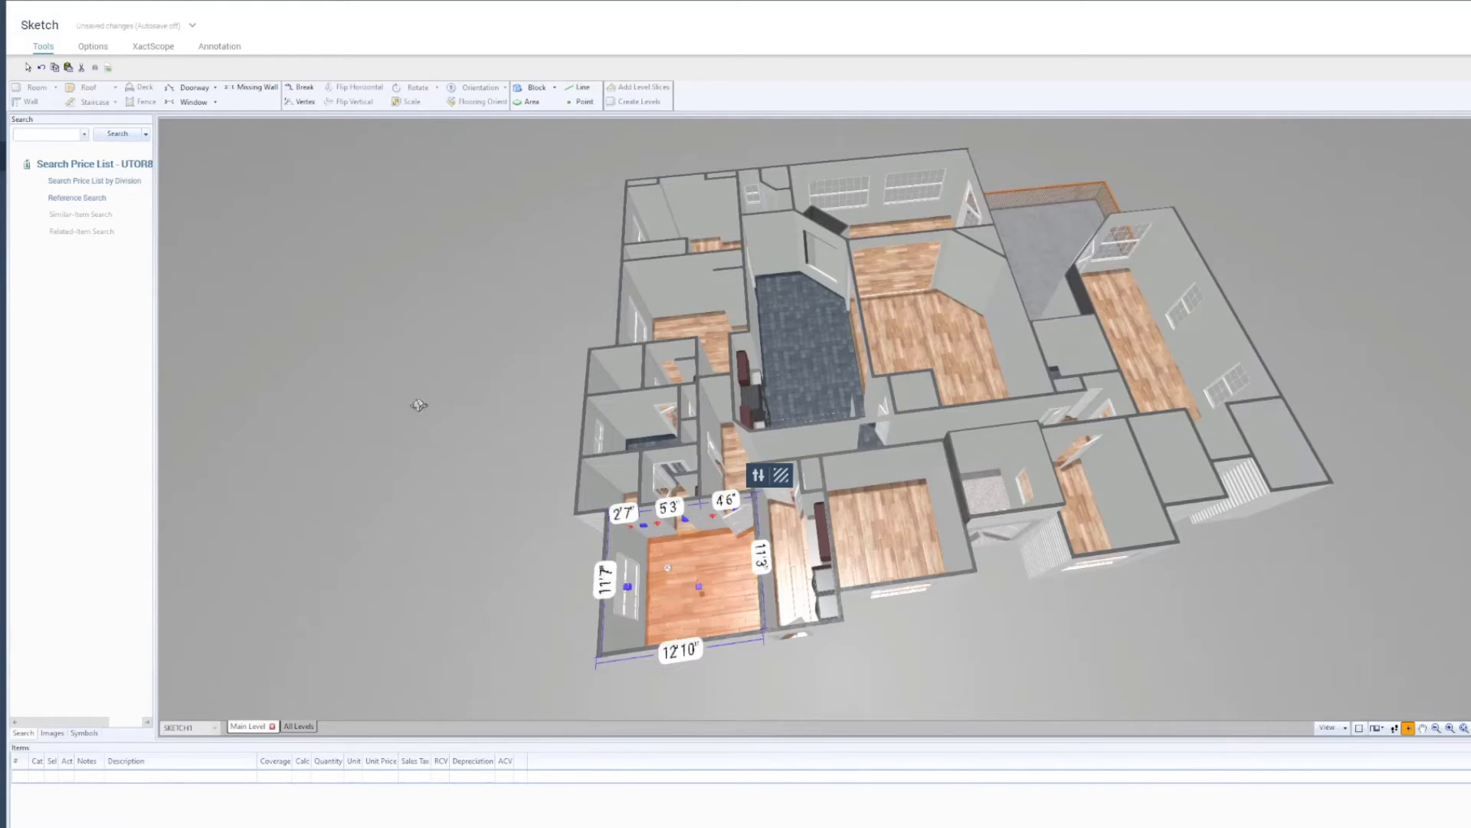
- Open View Properties from the 3D canvas's right-click menu
right_click(381, 366)
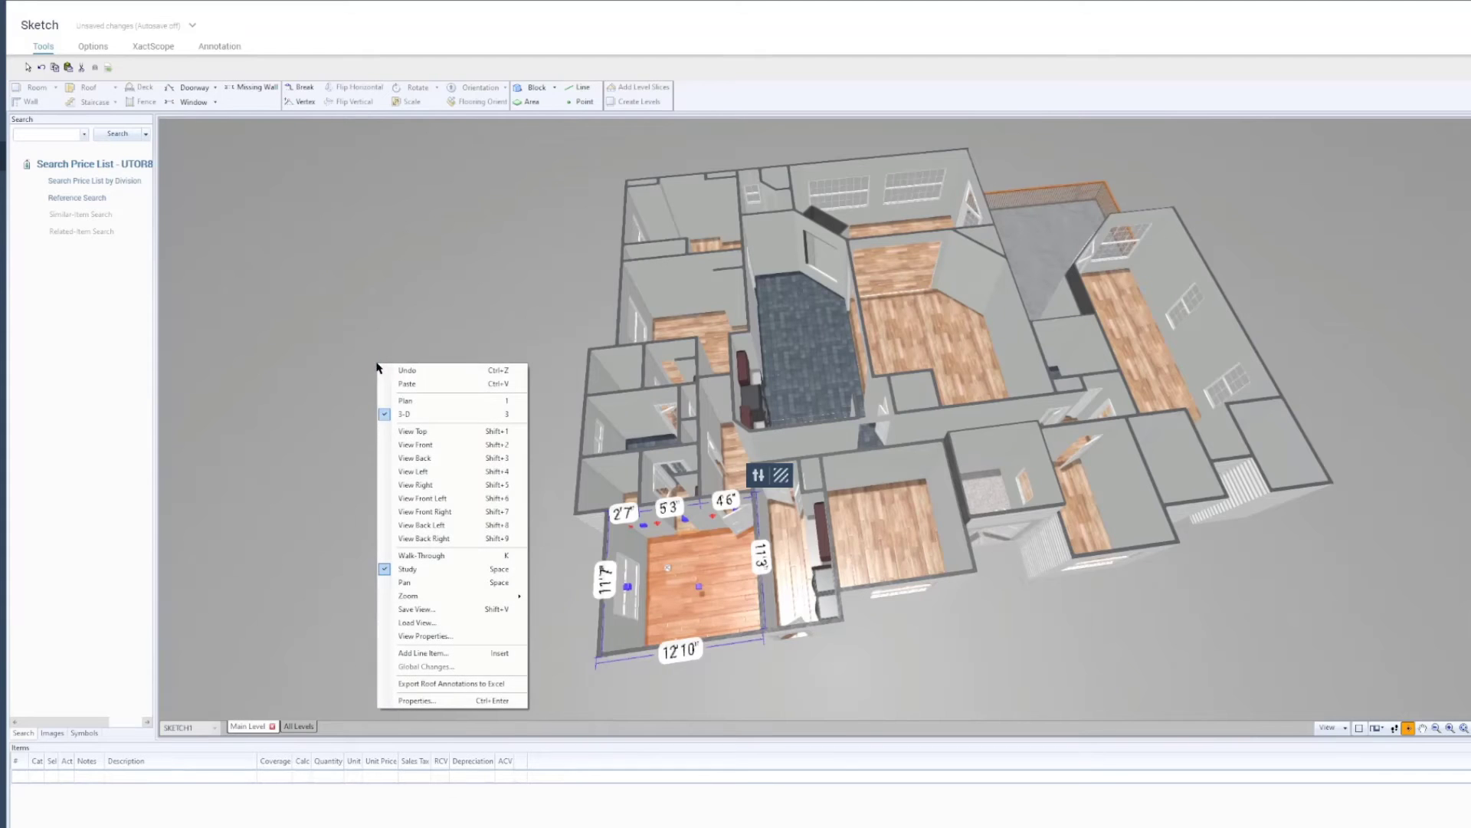
click(424, 635)
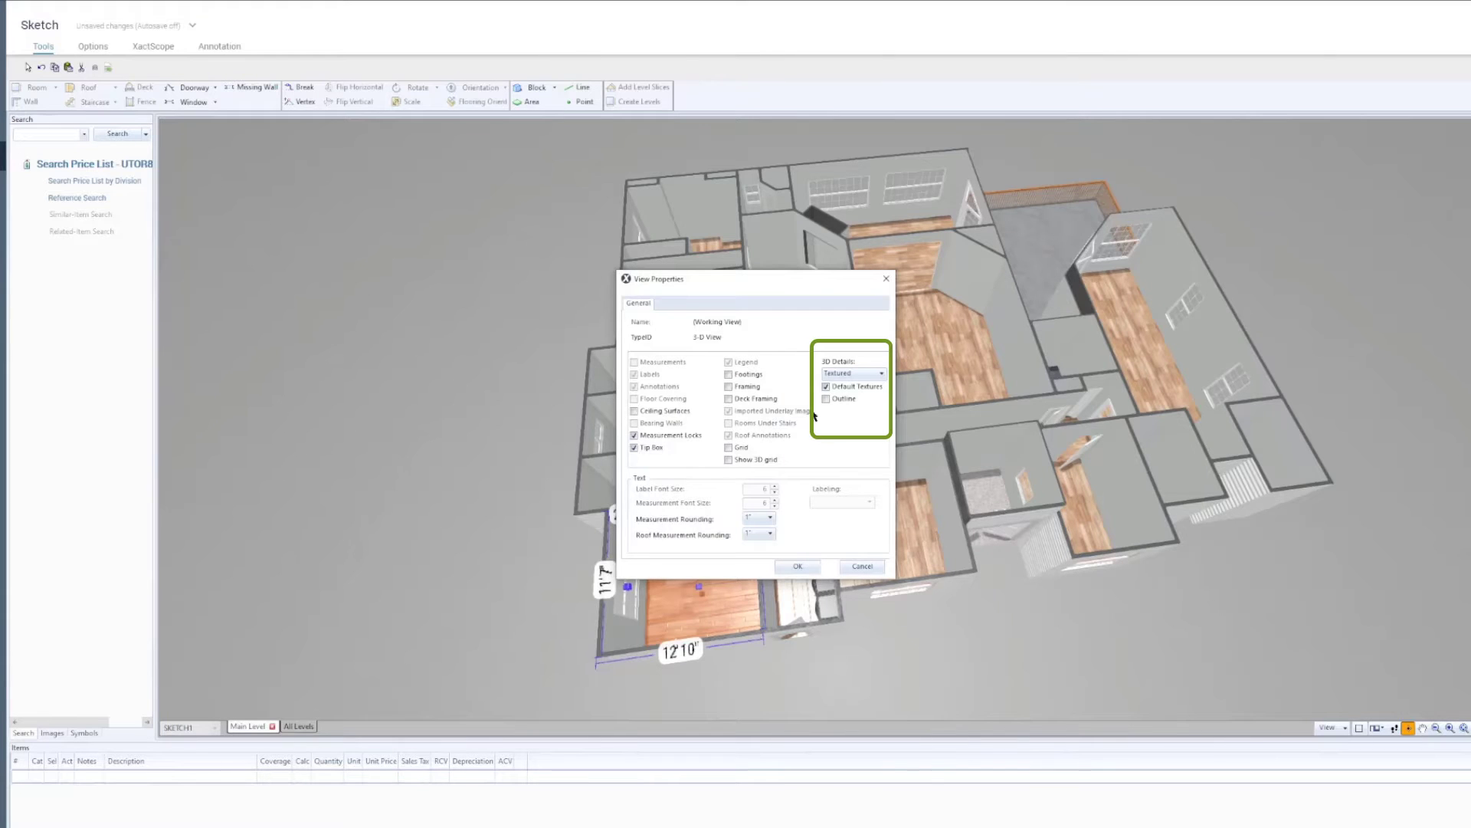
- Try Solid 3D details, then set it back to Textured and confirm with OK
click(878, 372)
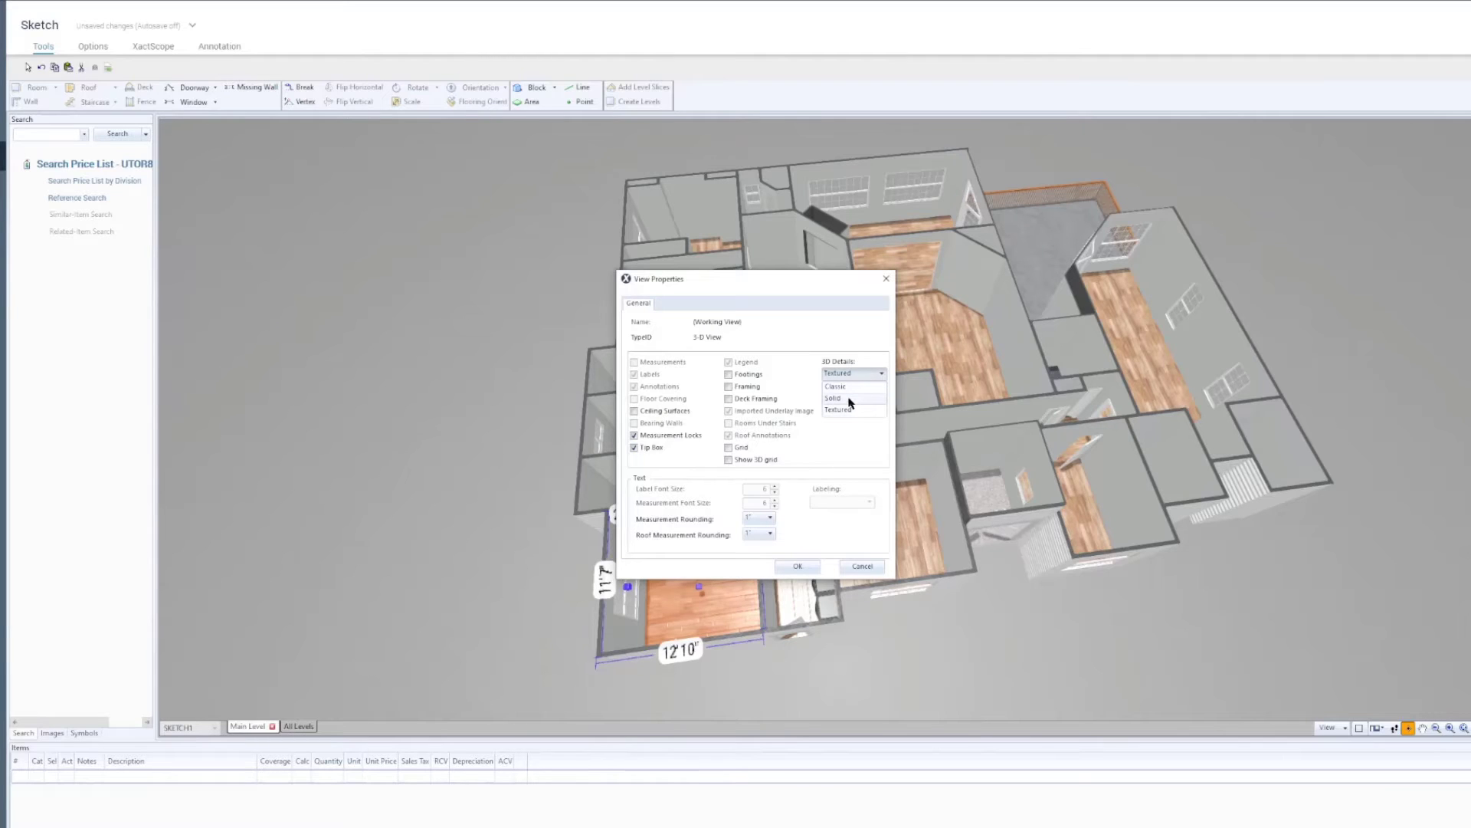
mouse_move(843, 385)
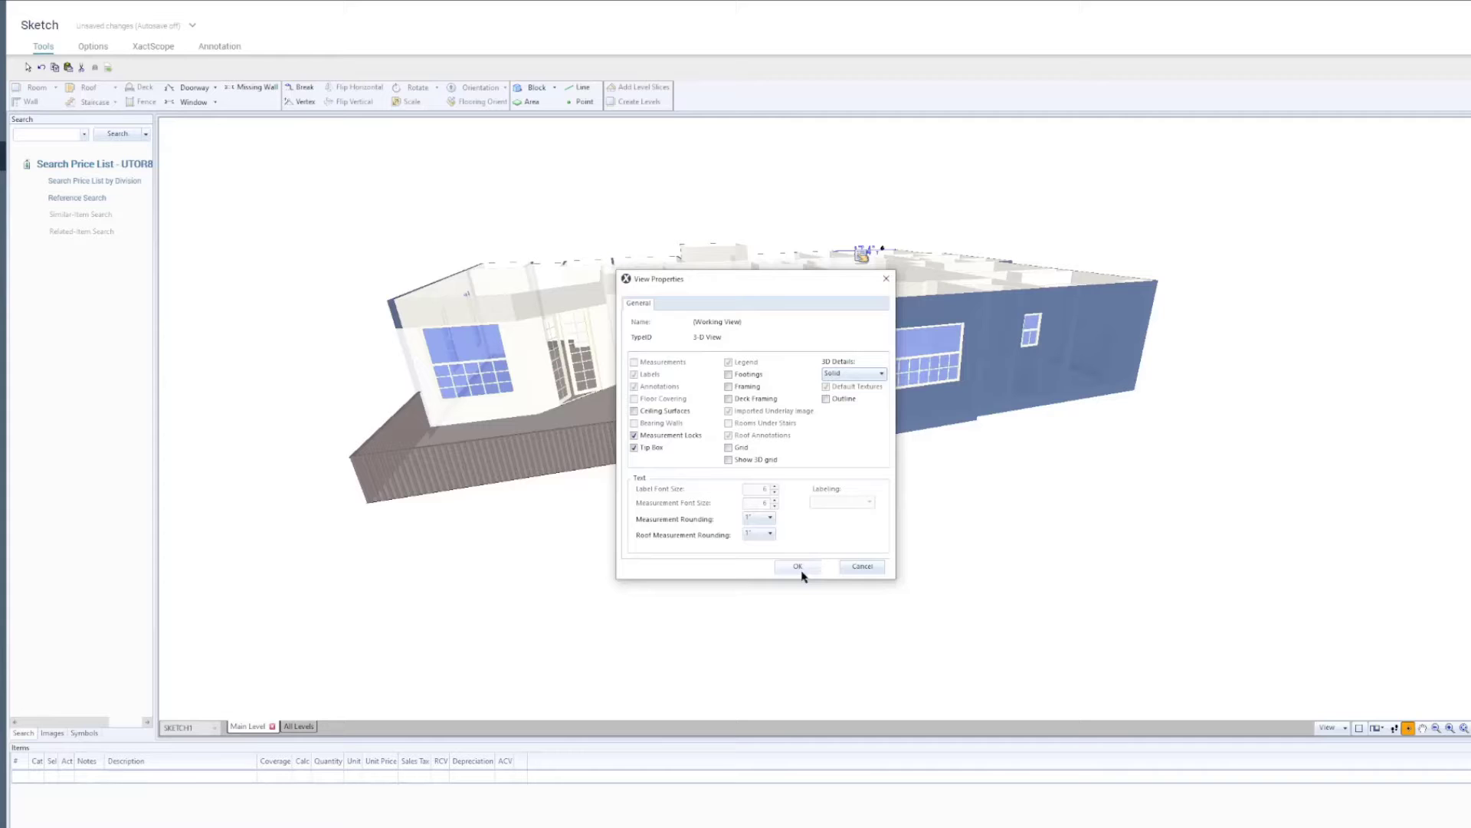
click(797, 566)
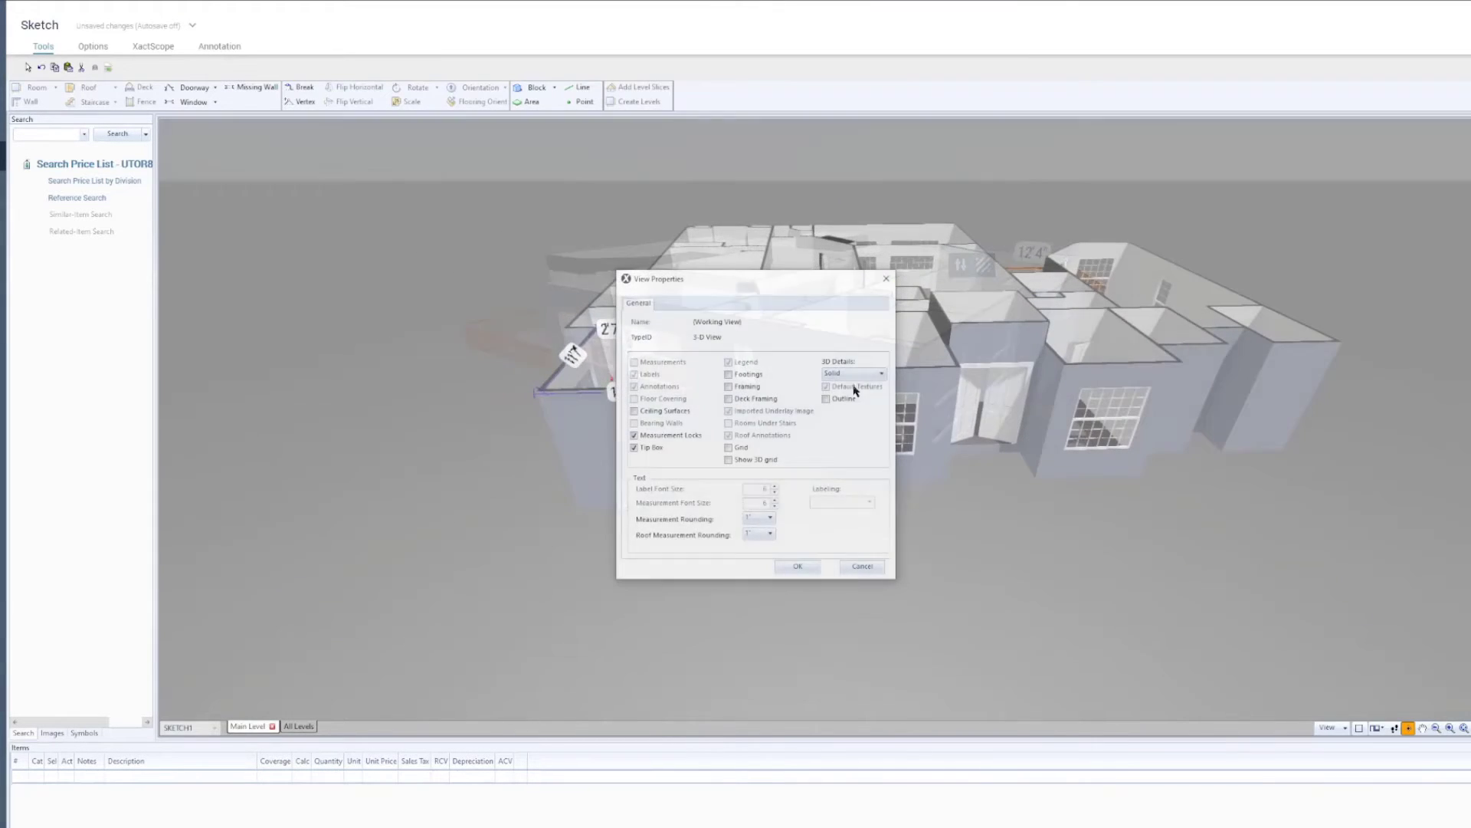
click(851, 372)
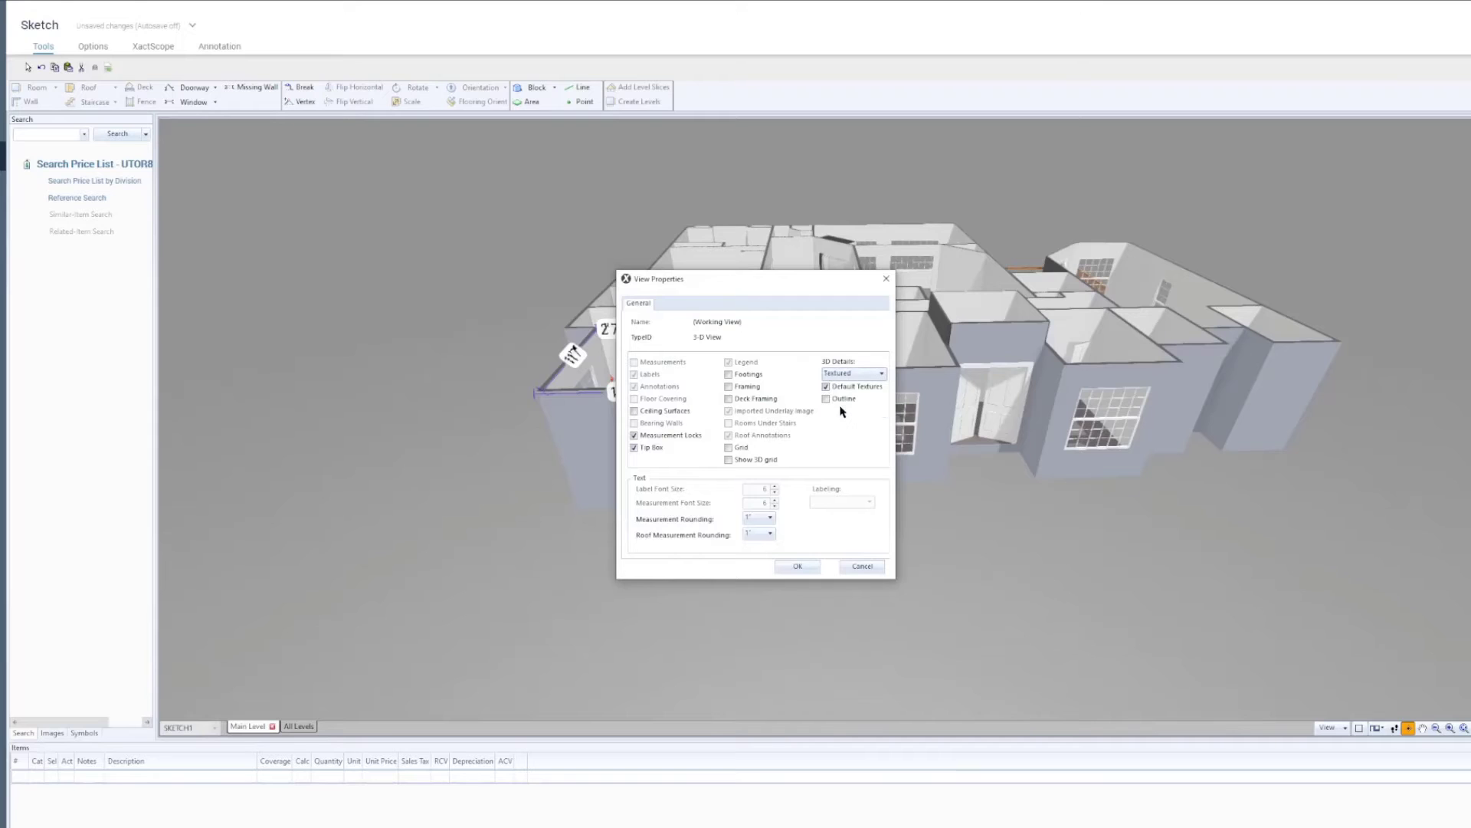
mouse_move(799, 567)
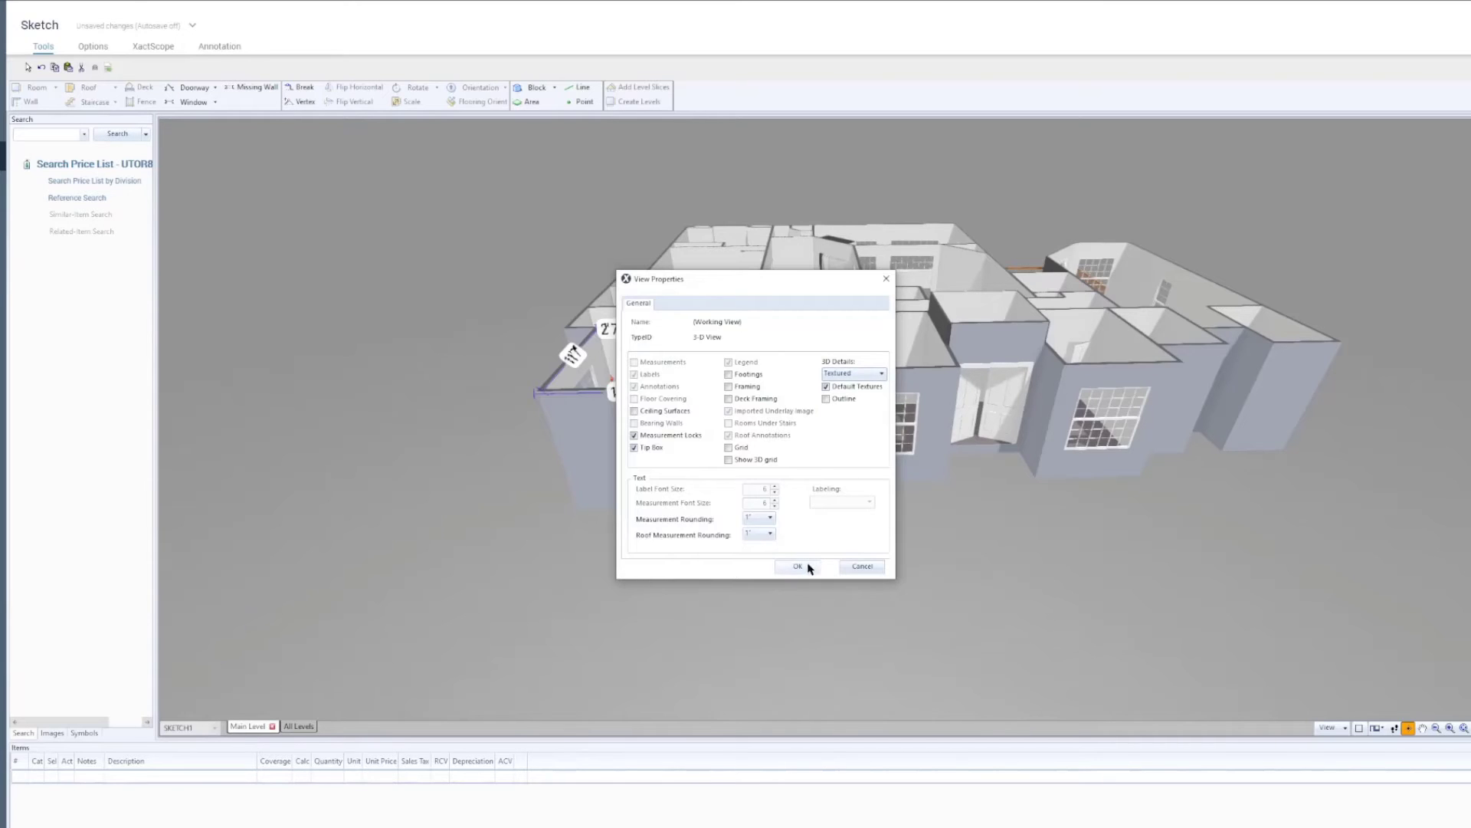
click(797, 565)
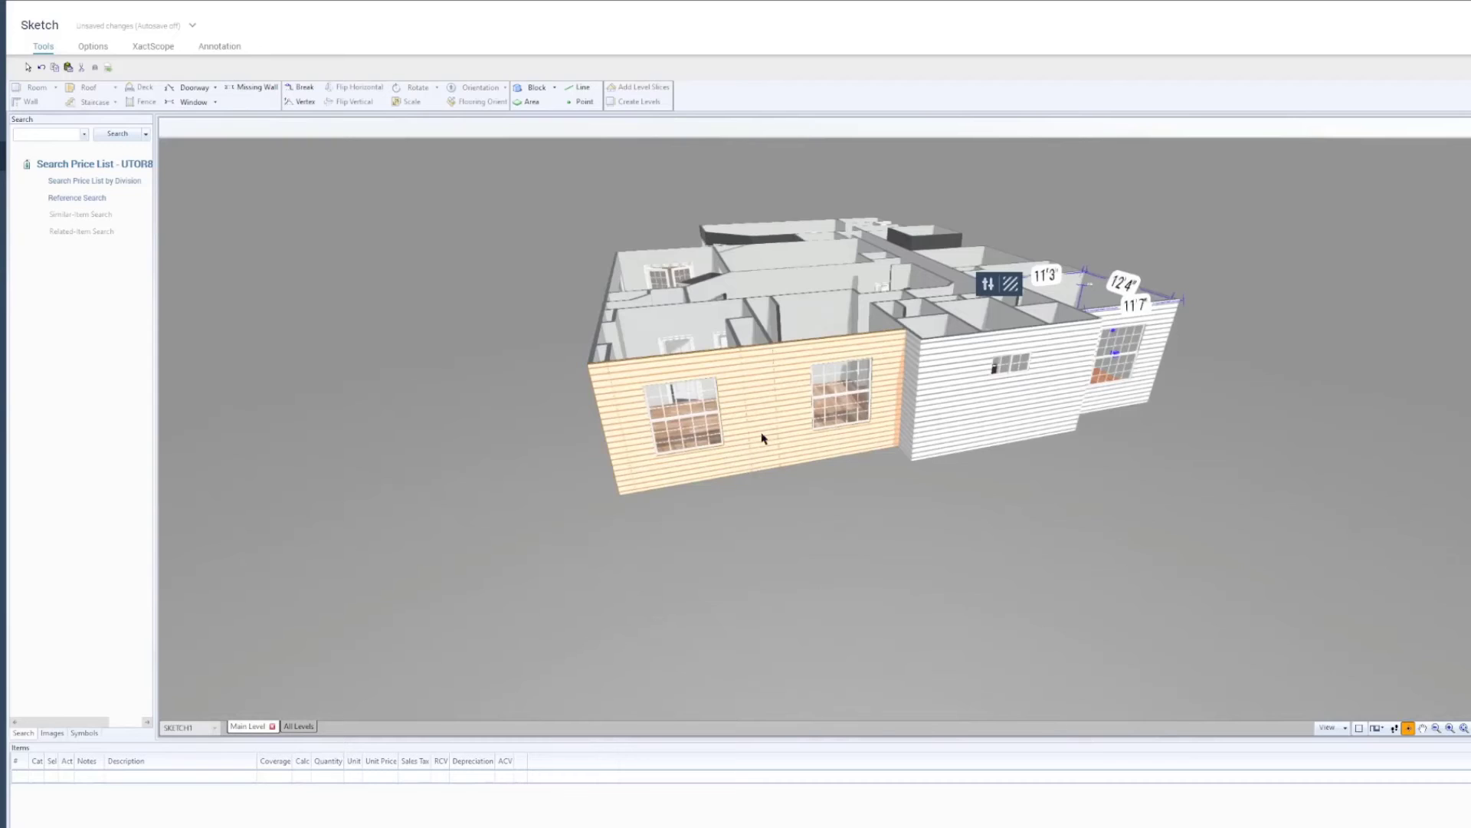
- Select the front exterior wall with two windows and open its Textures menu
click(761, 439)
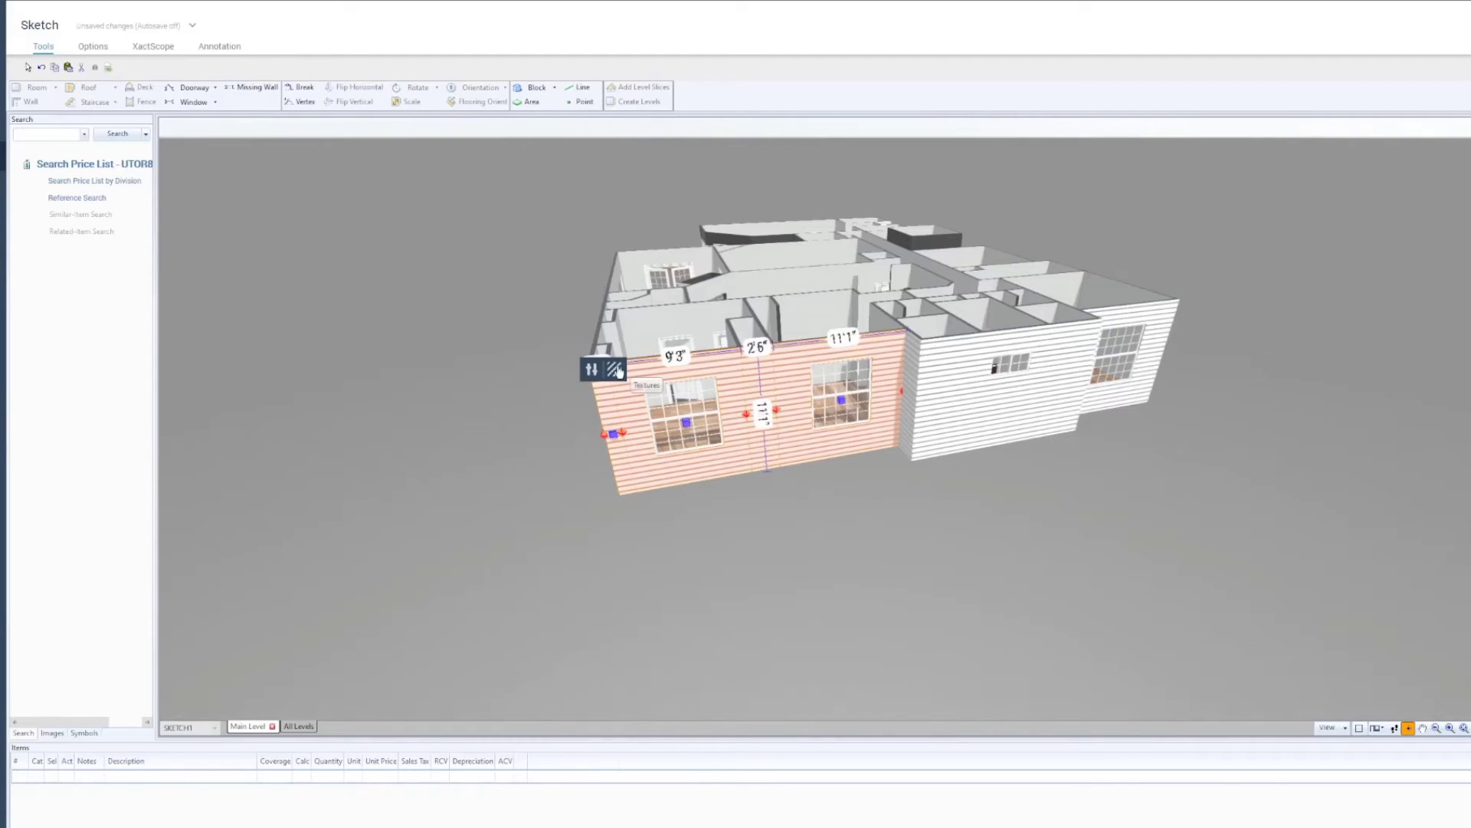
click(614, 368)
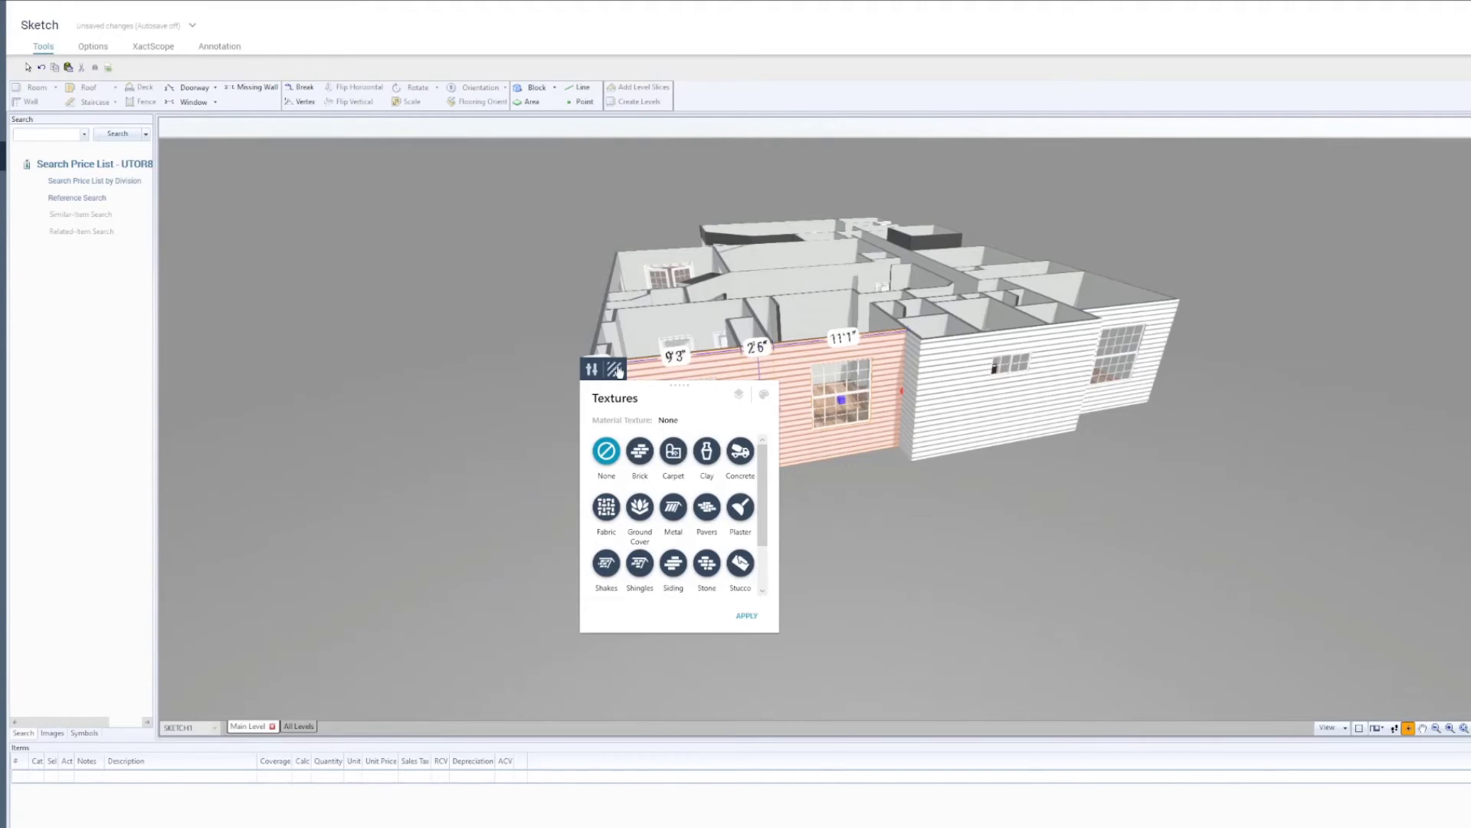
- Choose Brick, pick the grey brick swatch, and apply it to the wall
click(639, 452)
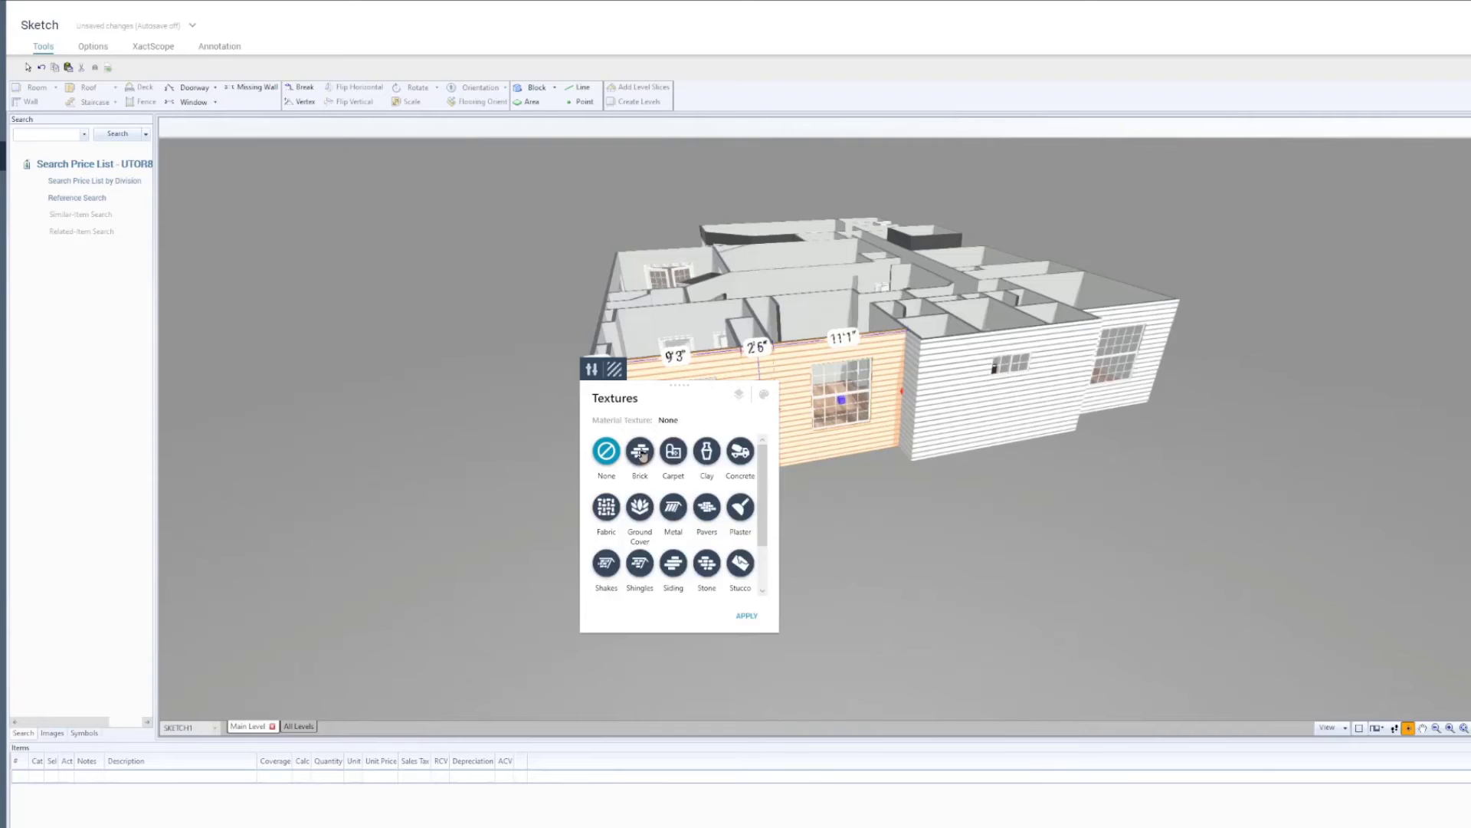
click(639, 452)
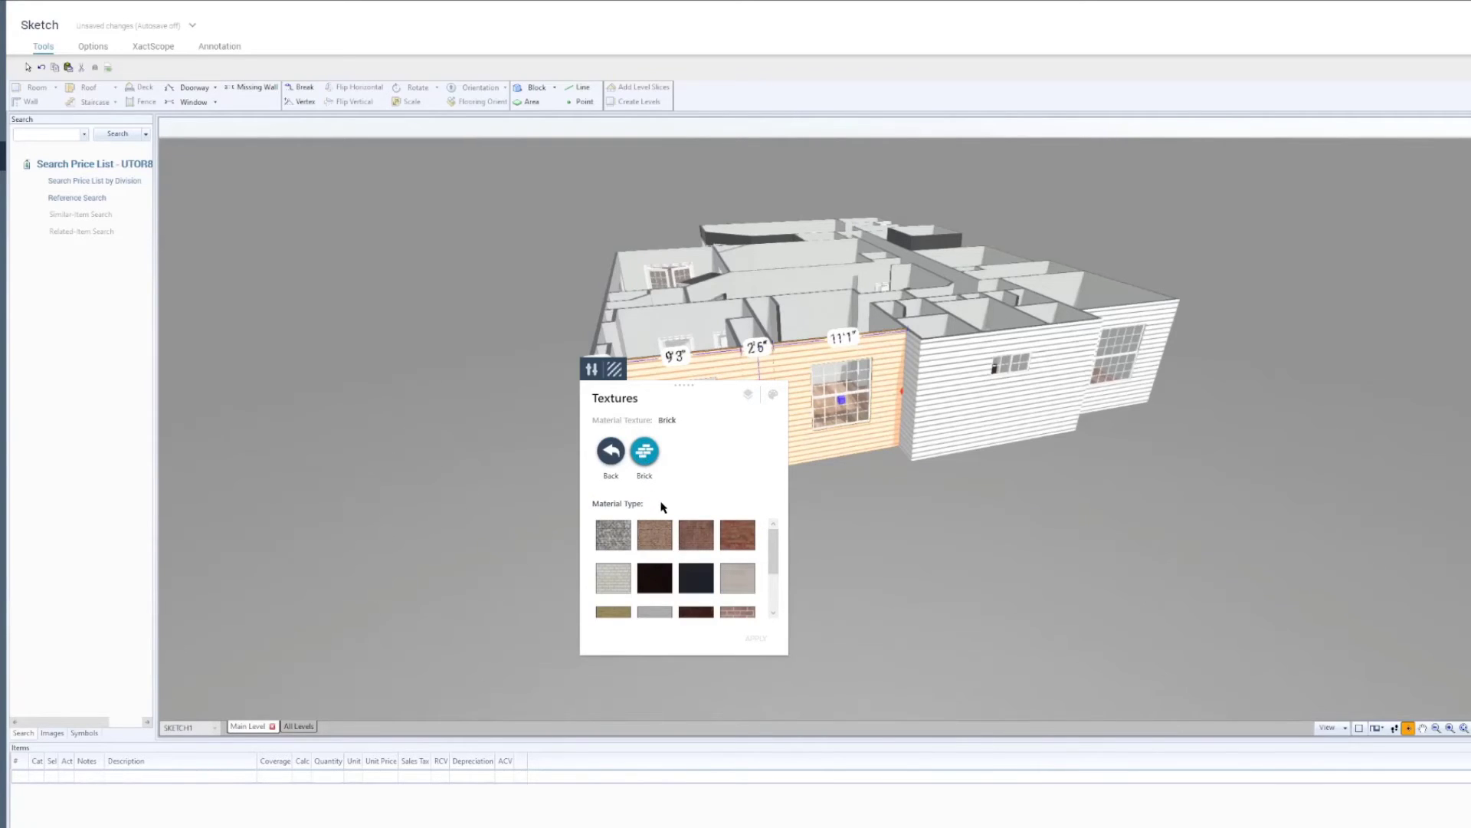
click(612, 534)
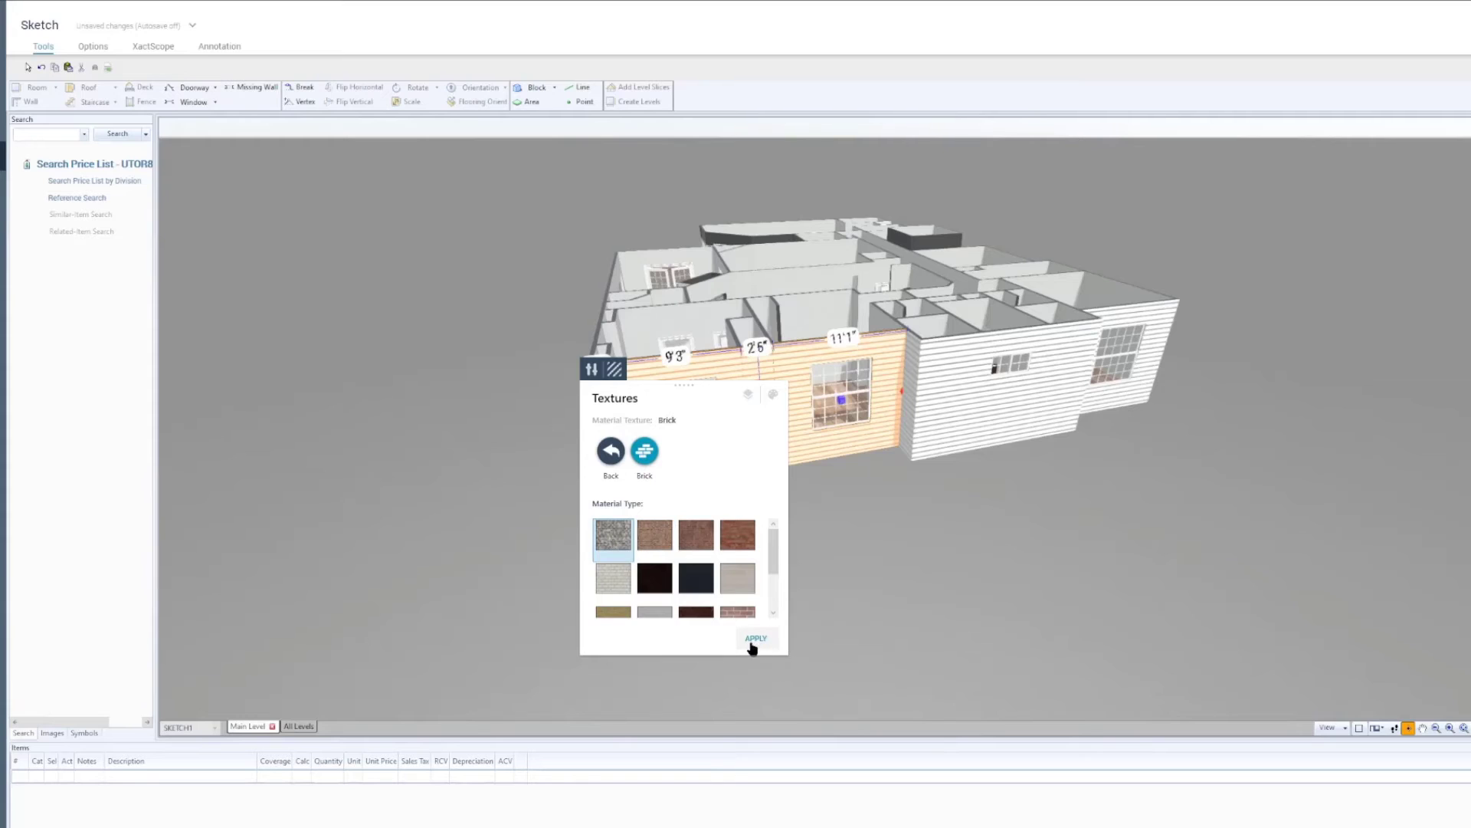
click(754, 643)
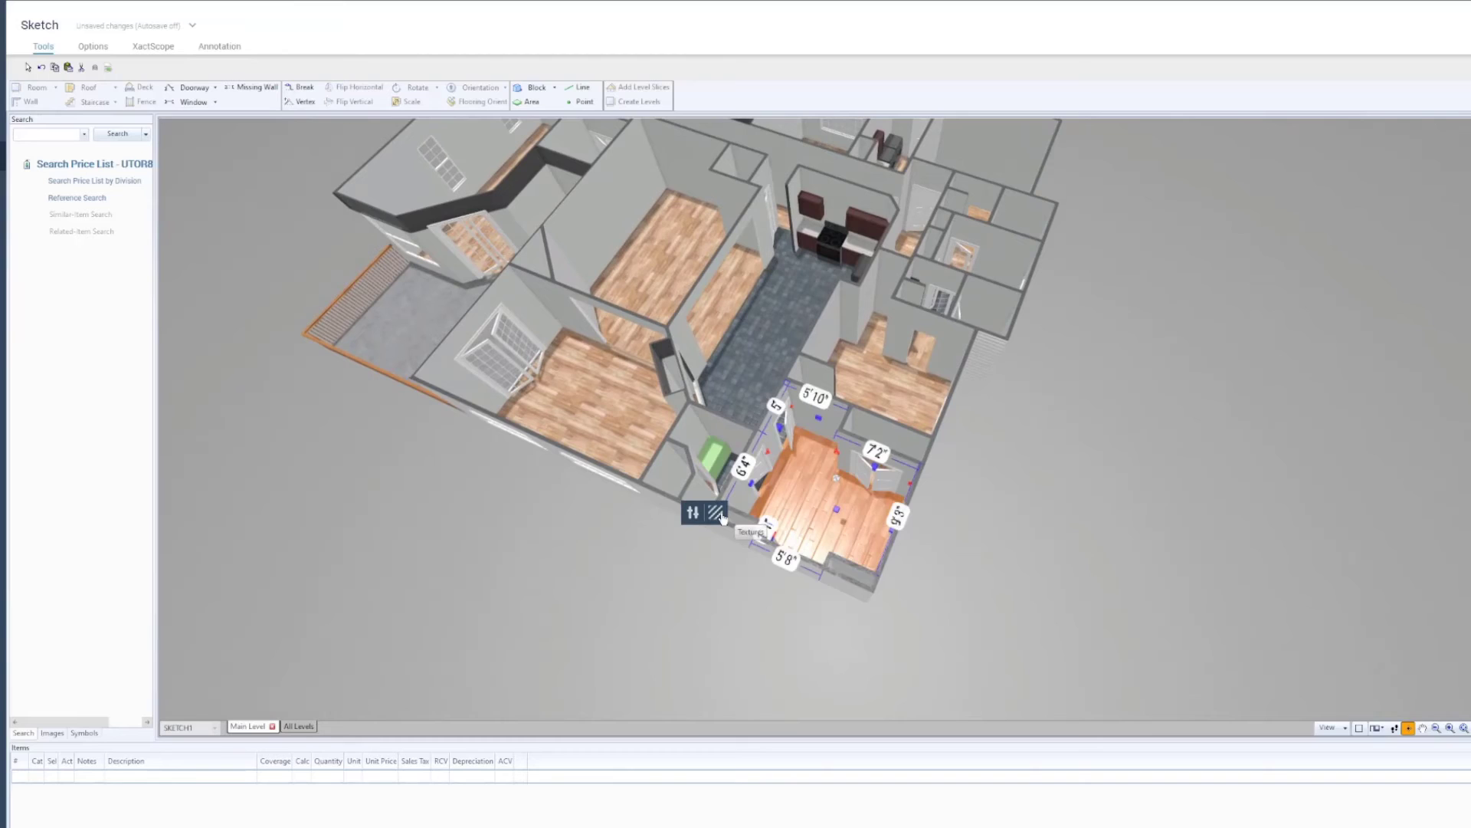
- Open the room's Texture Layers, choose the Floor layer, and select Carpet
click(715, 514)
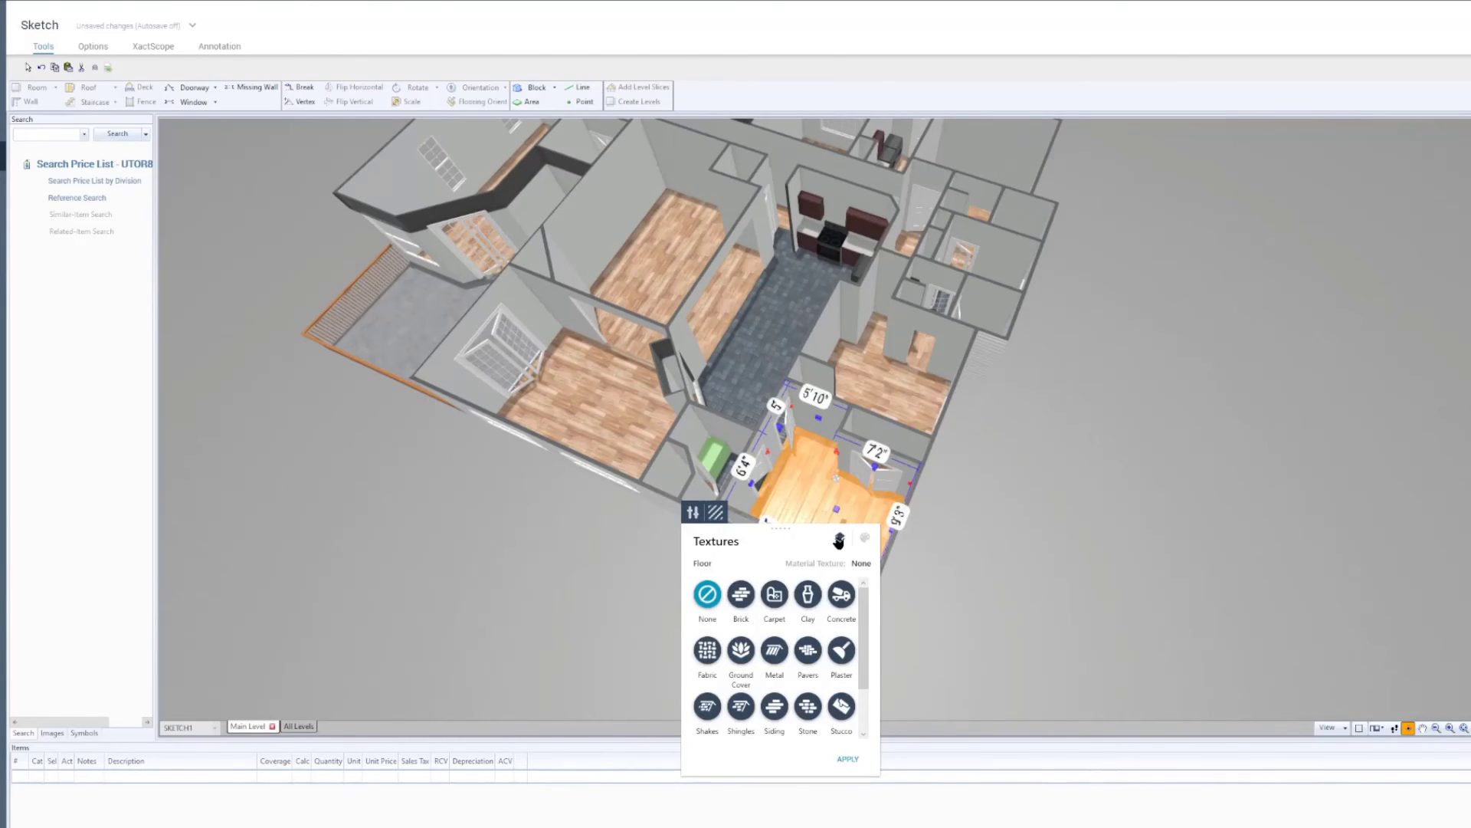
click(839, 538)
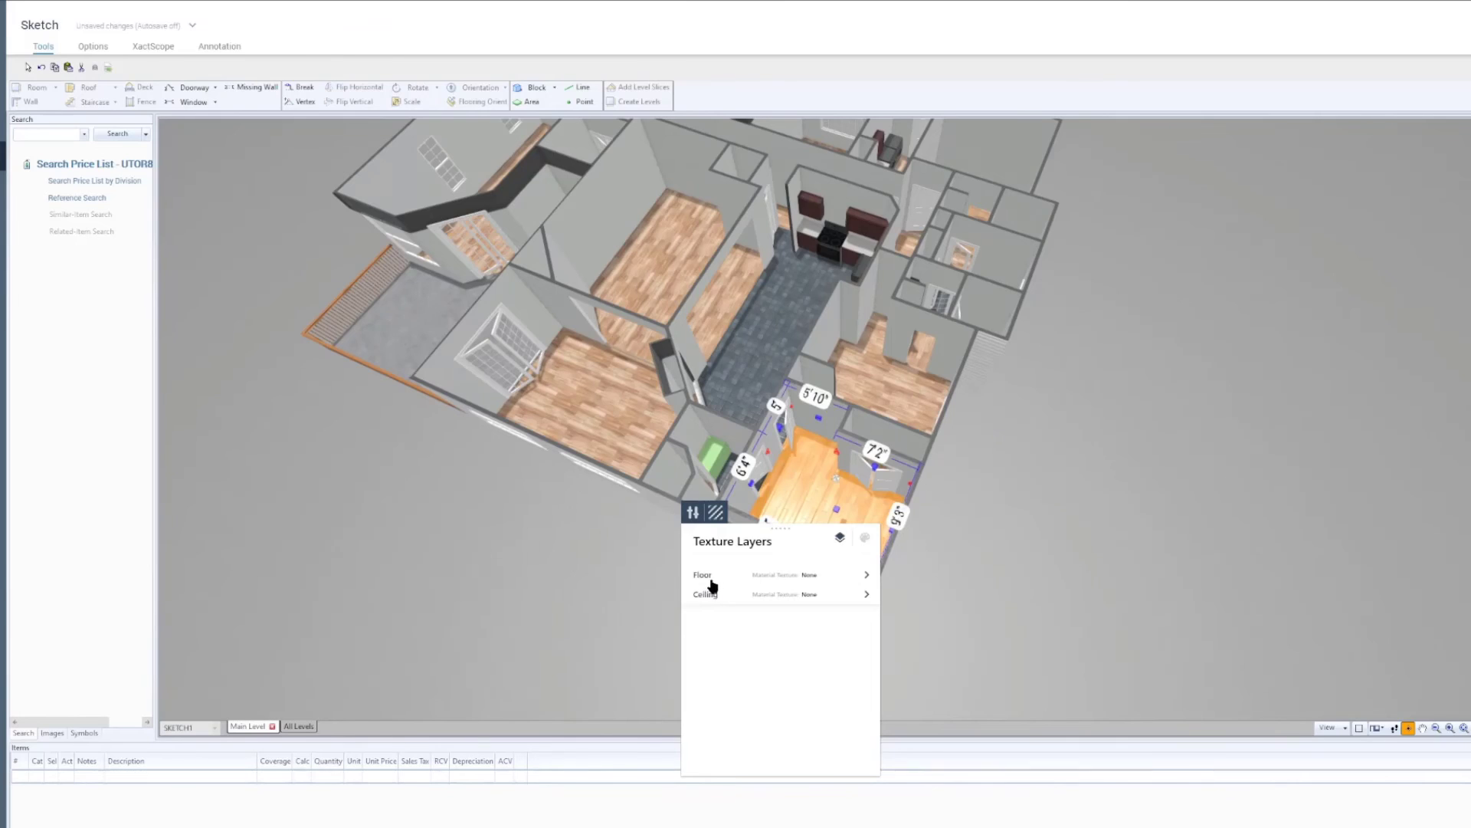
click(865, 574)
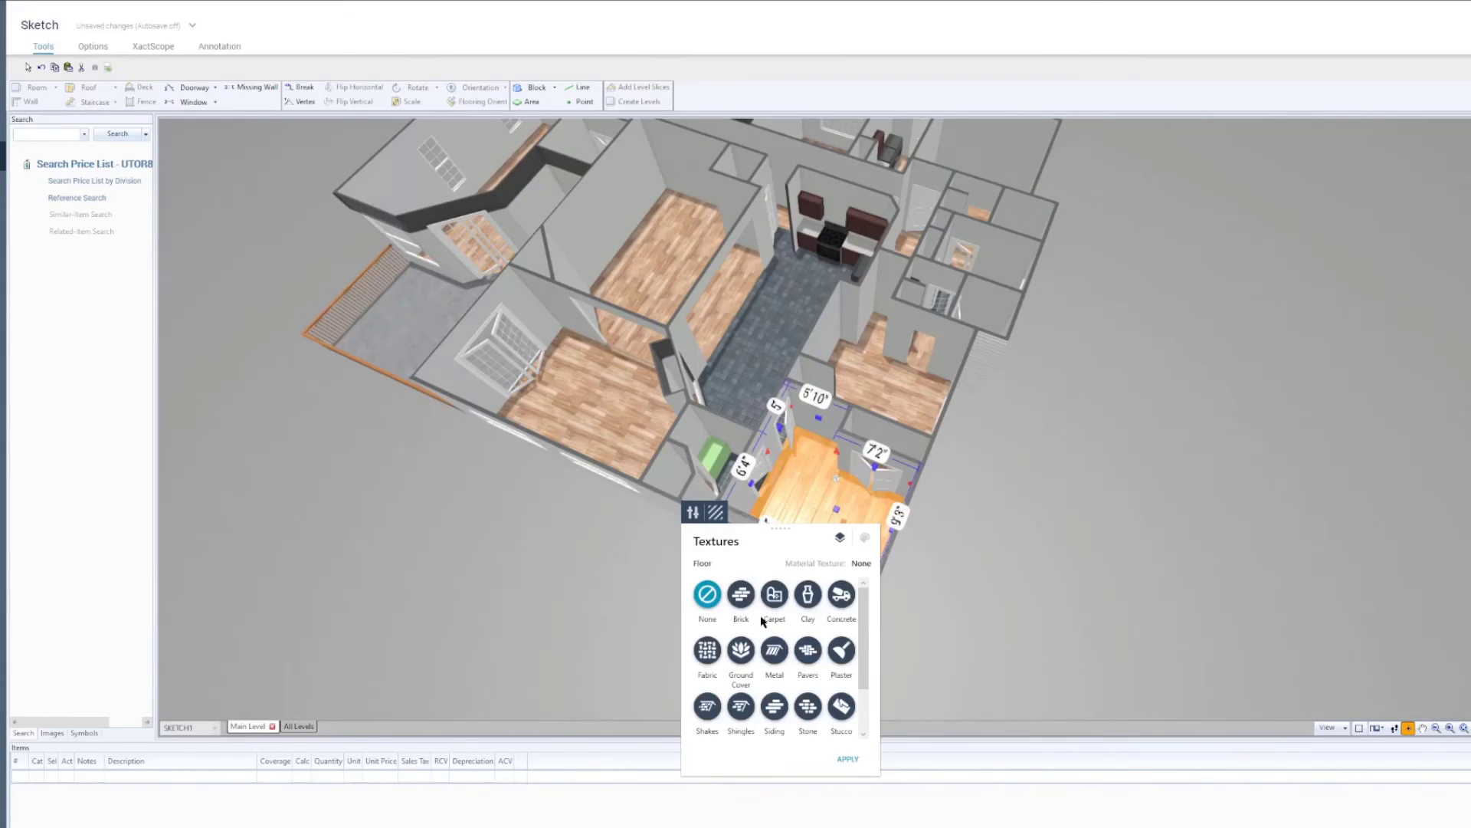
click(774, 594)
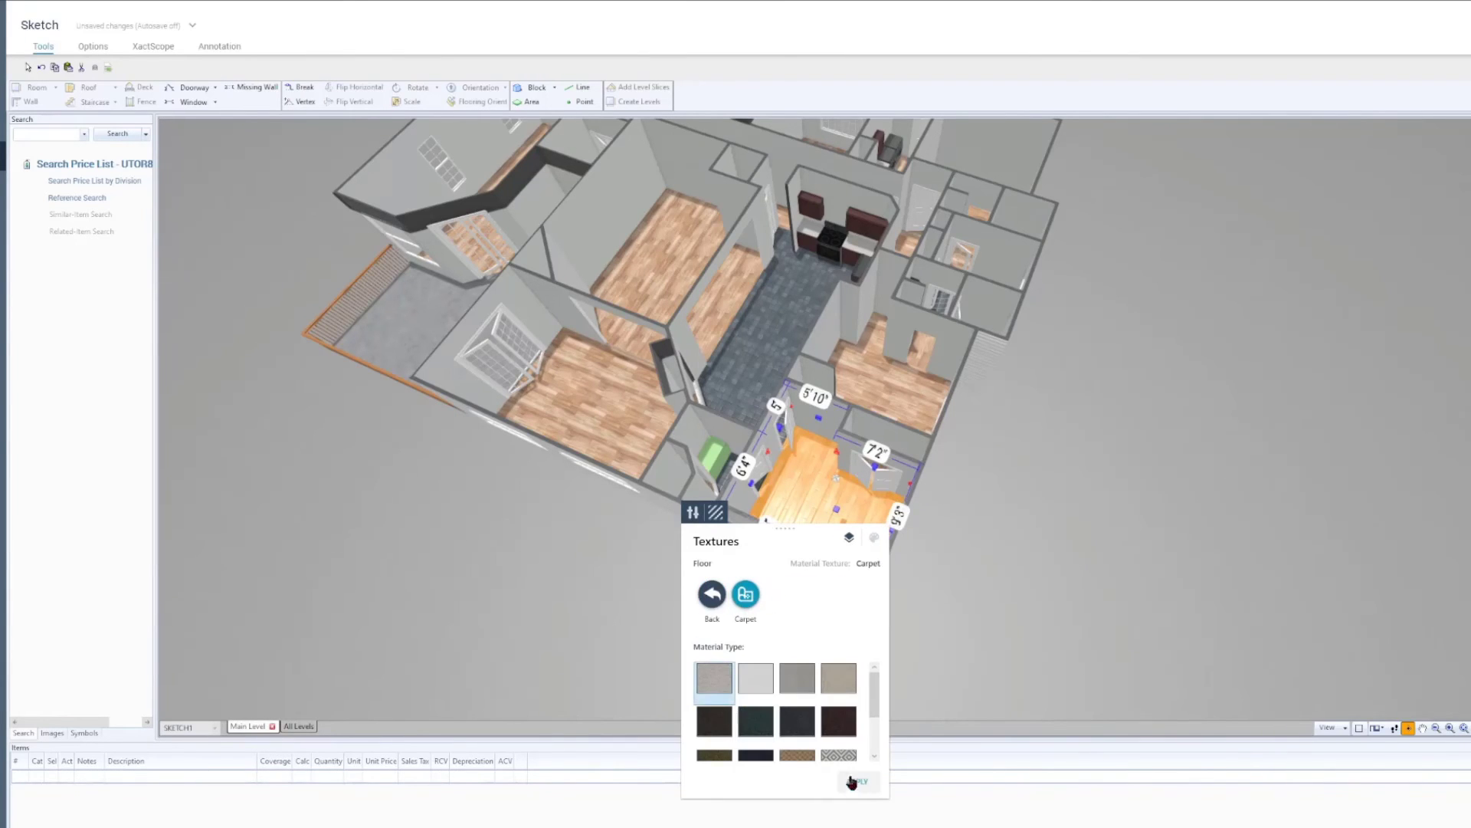